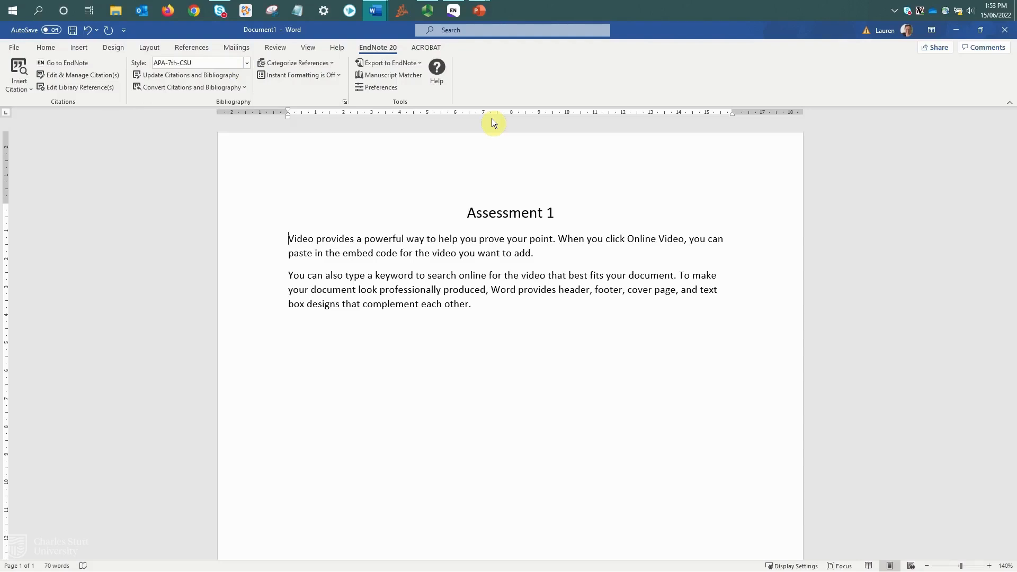
pyautogui.moveTo(545, 244)
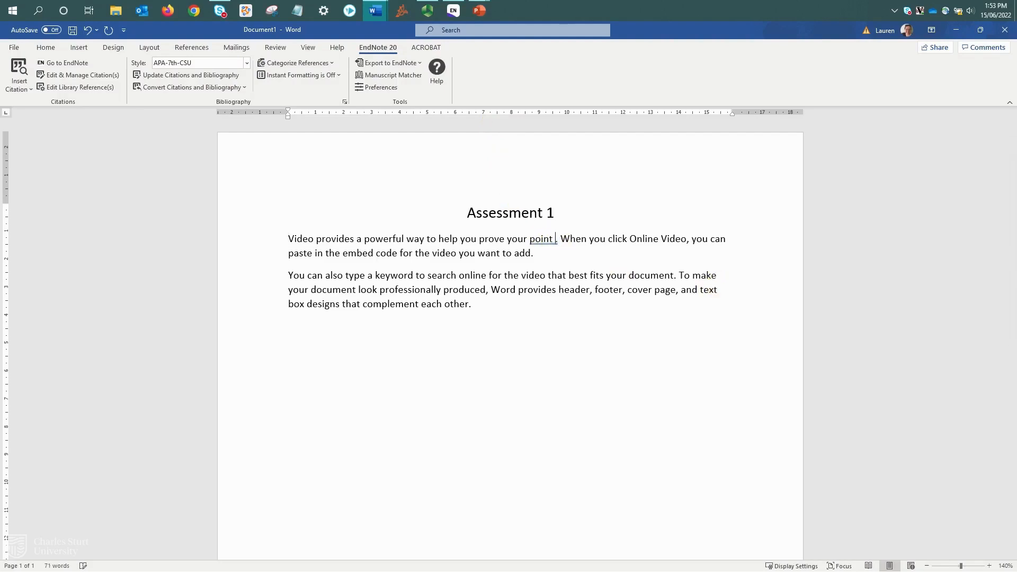
pyautogui.moveTo(569, 254)
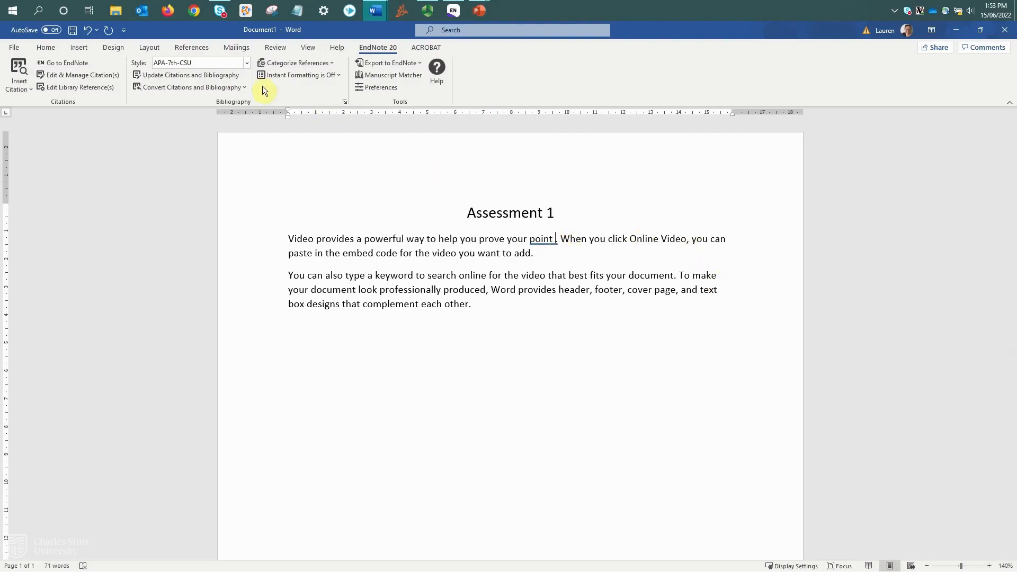
pyautogui.moveTo(18, 72)
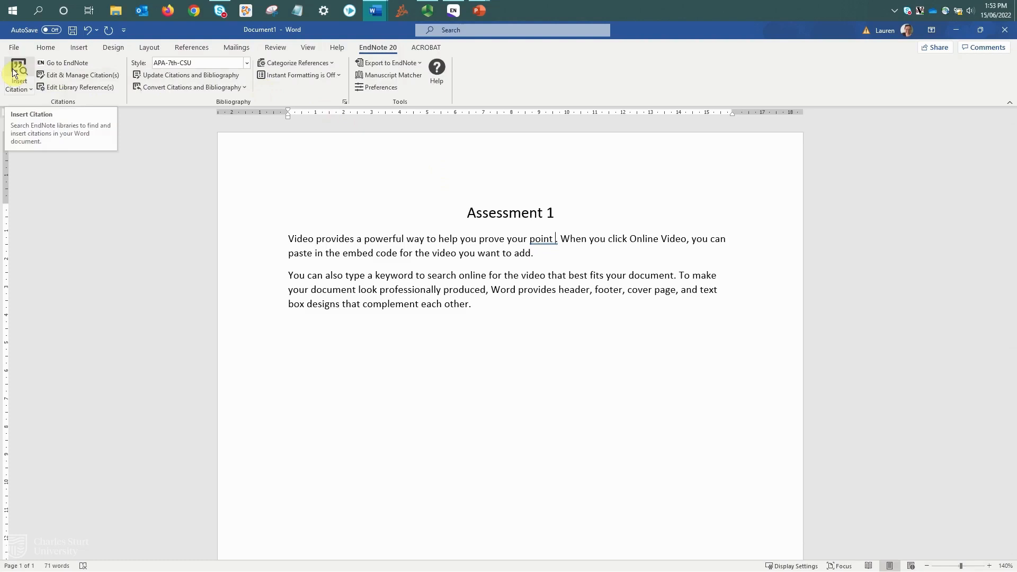
# Search the EndNote library for 'schmid' and select the 2021 Schmid health behaviours article.
pyautogui.click(18, 72)
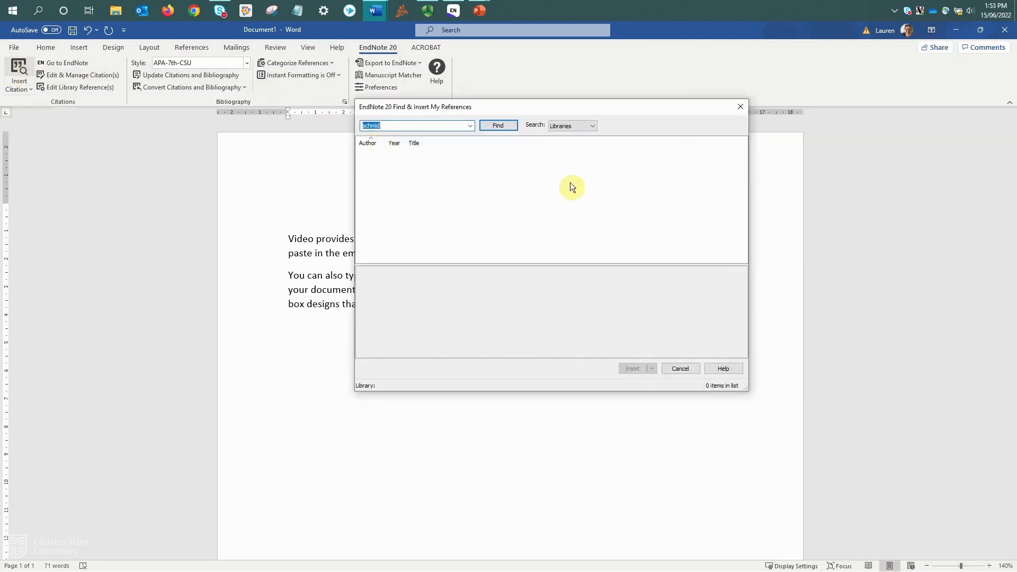
pyautogui.click(498, 125)
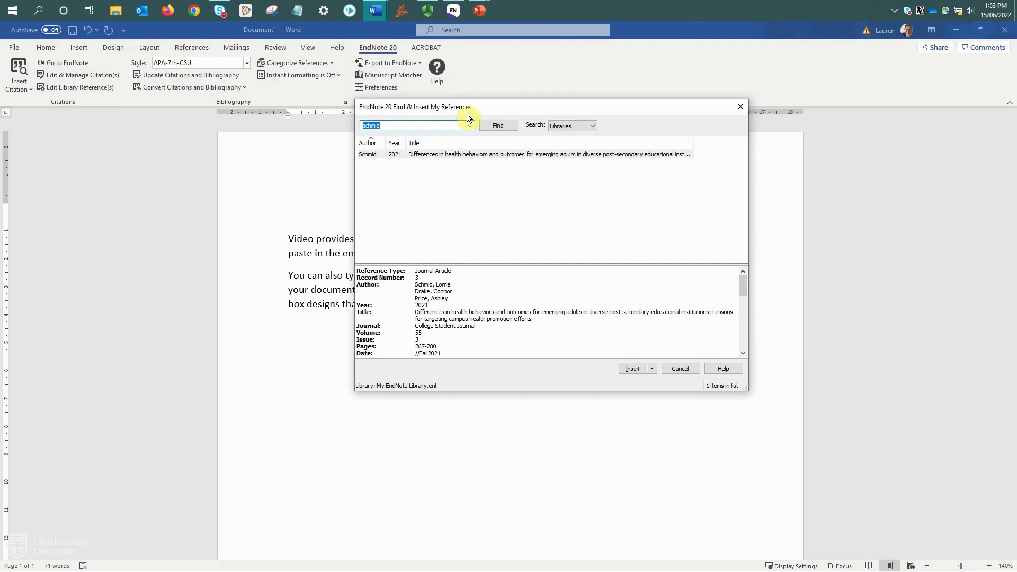
pyautogui.moveTo(464, 132)
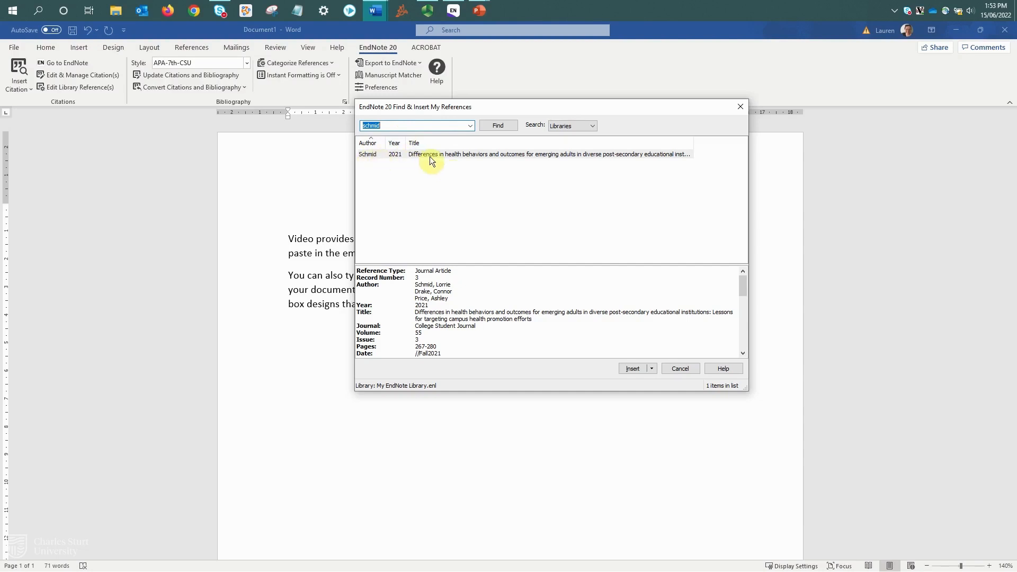
pyautogui.click(431, 154)
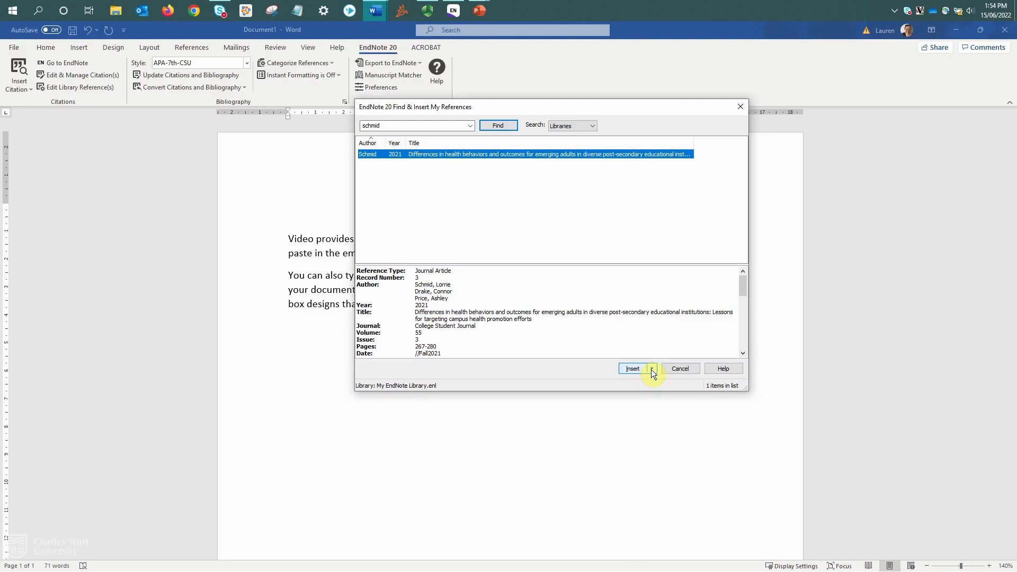
pyautogui.click(651, 369)
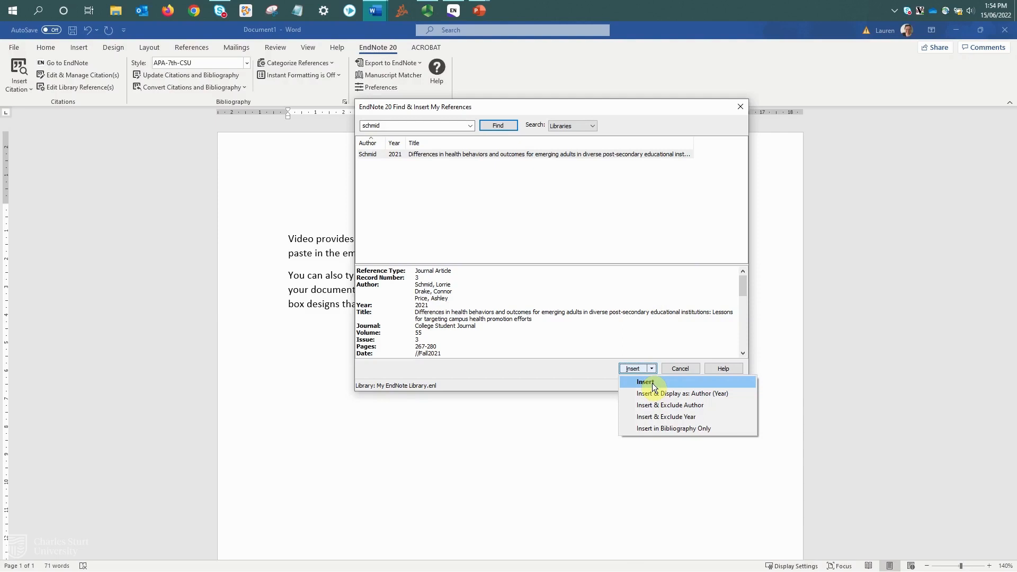
# Insert the Schmid citation as (Schmid et al., 2021), building the References list.
pyautogui.click(643, 382)
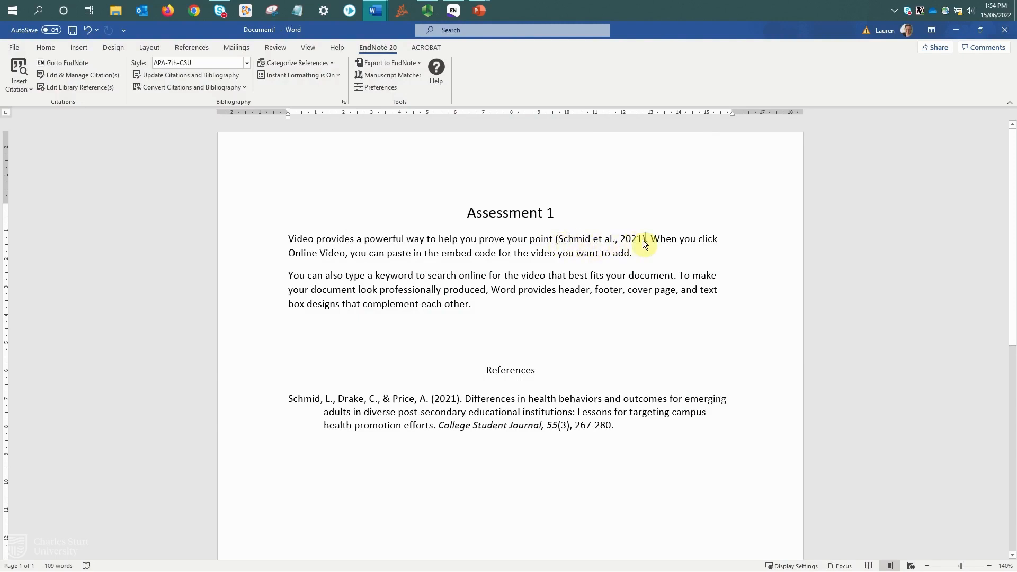
pyautogui.moveTo(619, 431)
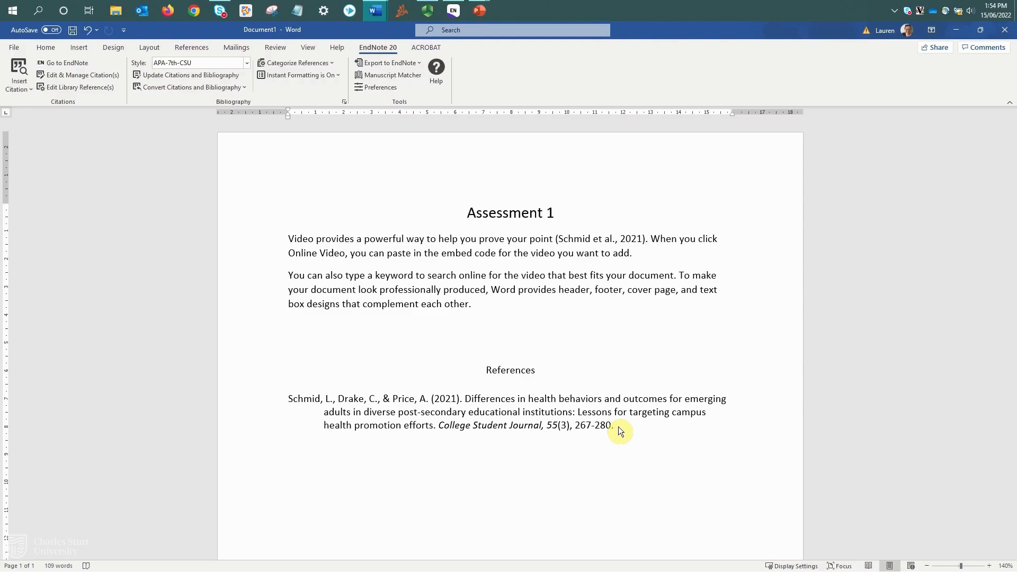
# Add a space before 'You can also' at the start of the second paragraph.
pyautogui.doubleClick(298, 289)
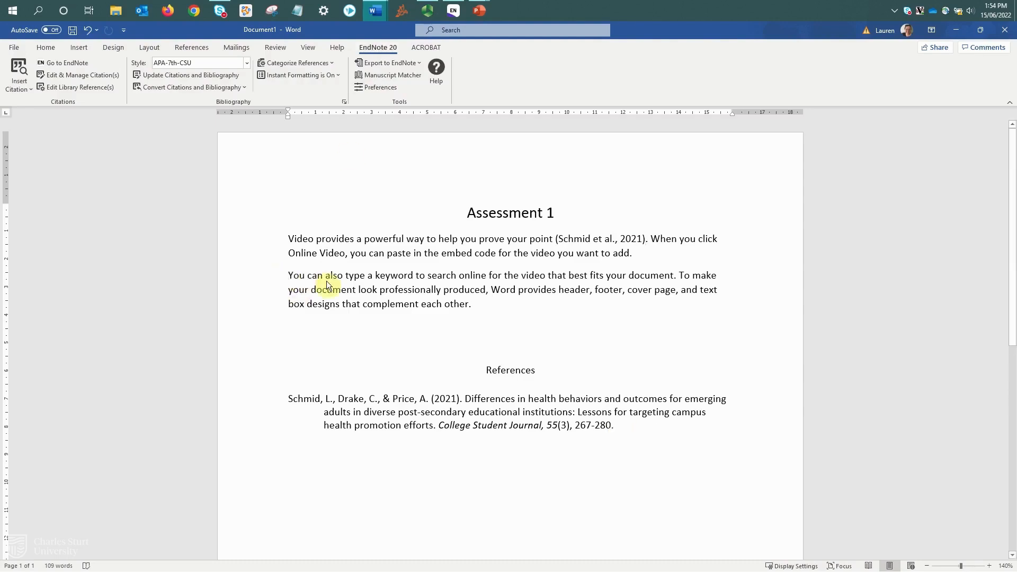
pyautogui.click(291, 275)
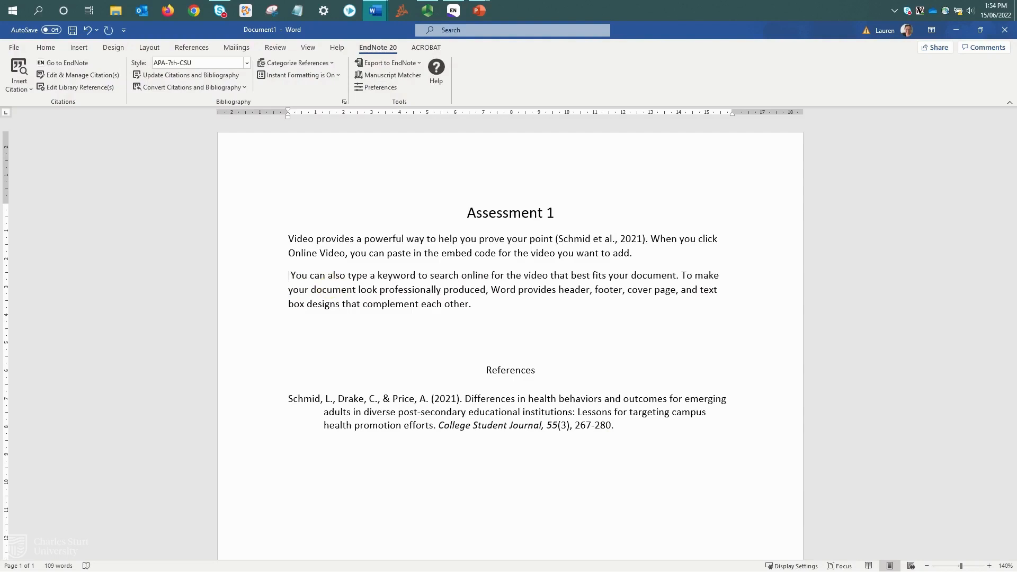
pyautogui.moveTo(18, 71)
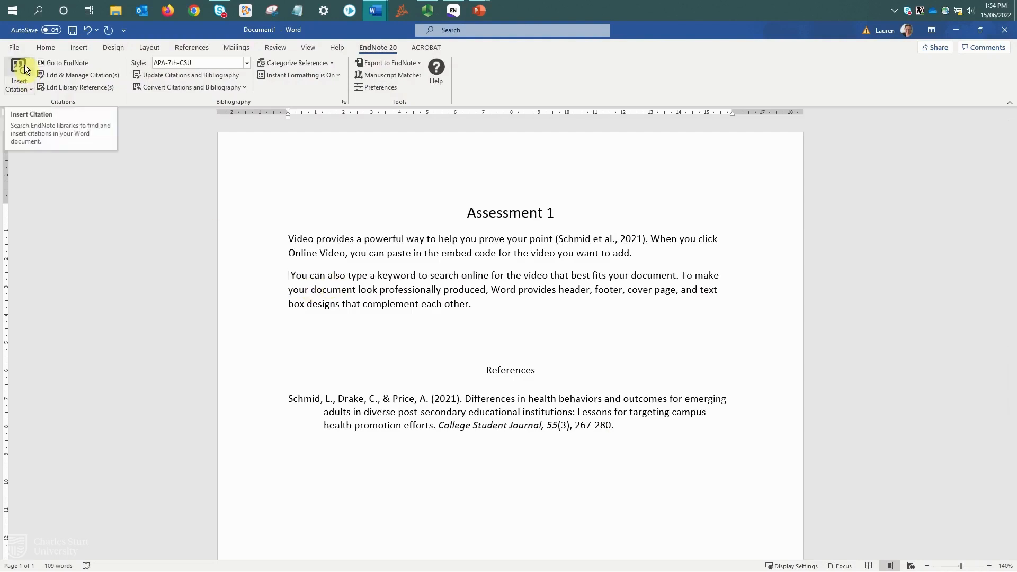
# Search EndNote for 'bowman' and select the 2020 chocolate book result.
pyautogui.click(18, 72)
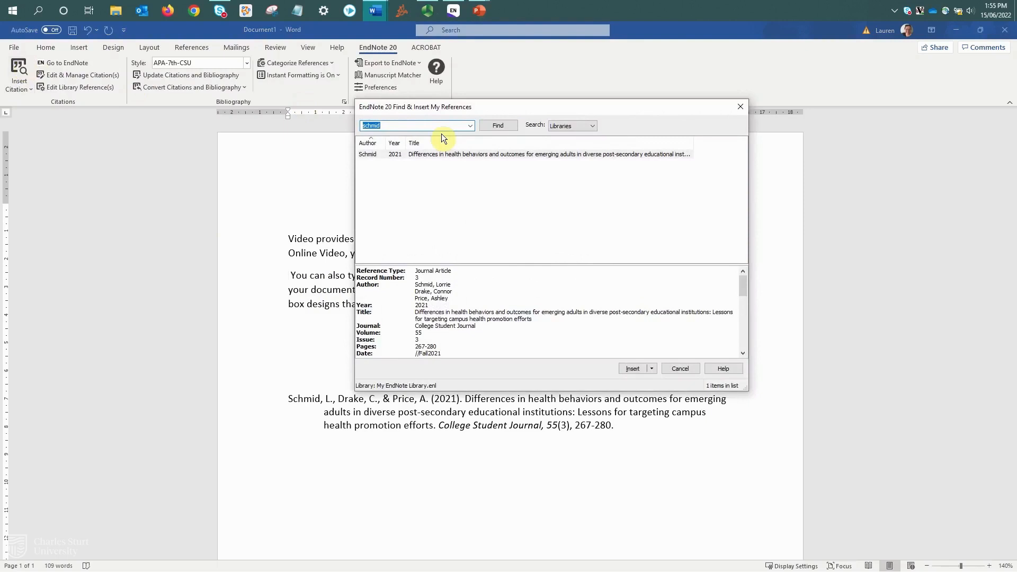
pyautogui.write('b')
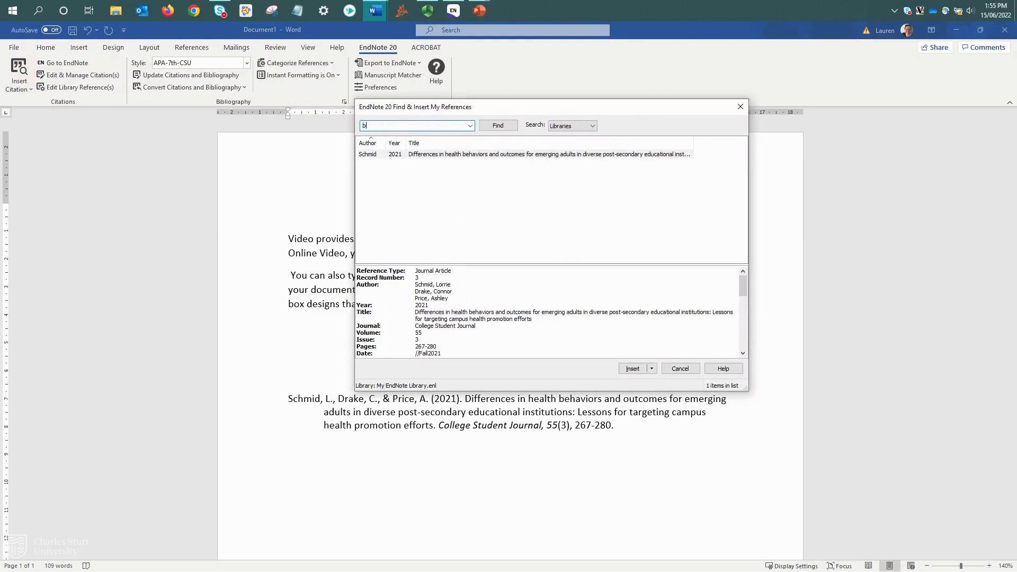
pyautogui.write('owman')
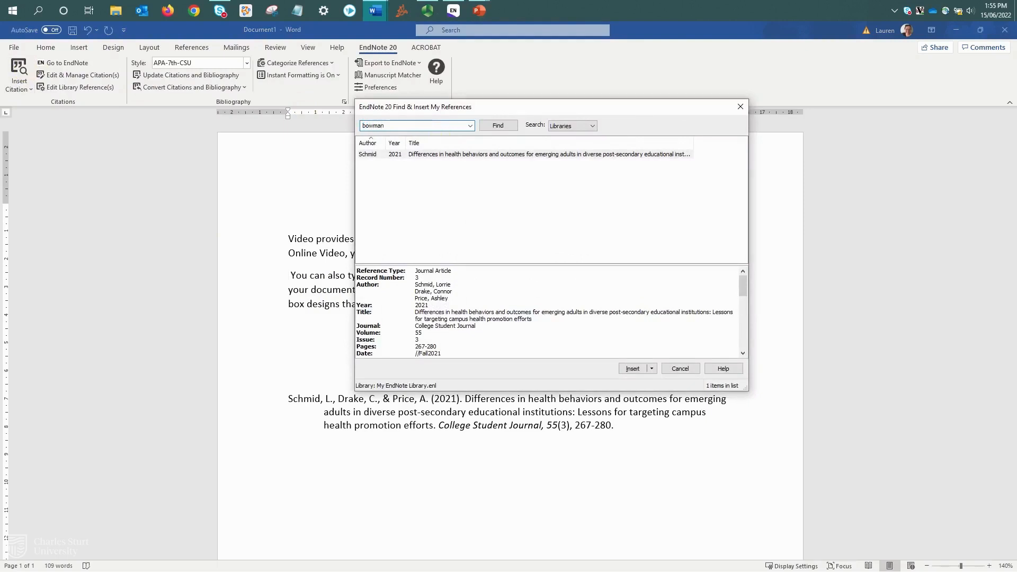
pyautogui.click(498, 125)
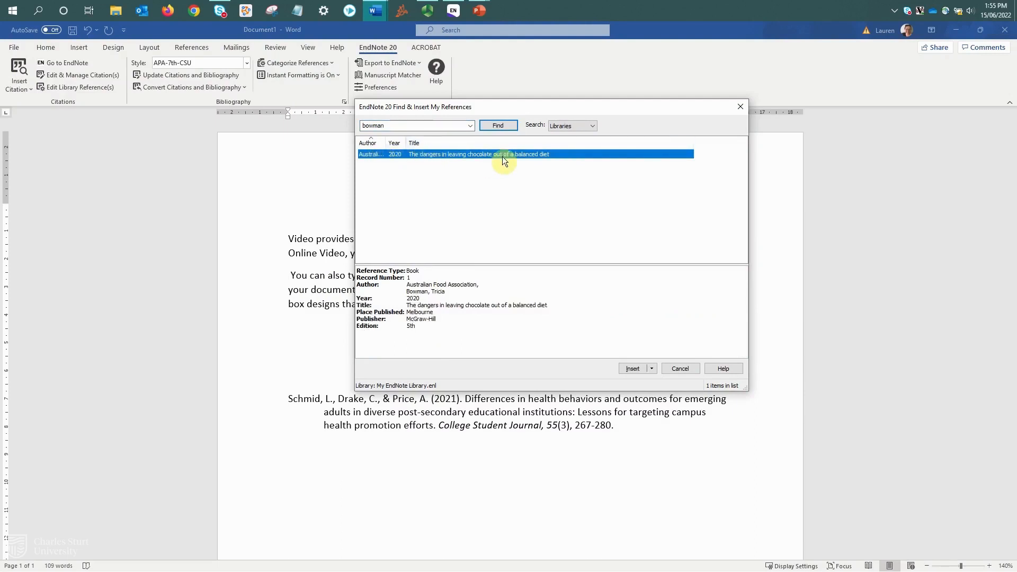
pyautogui.moveTo(632, 368)
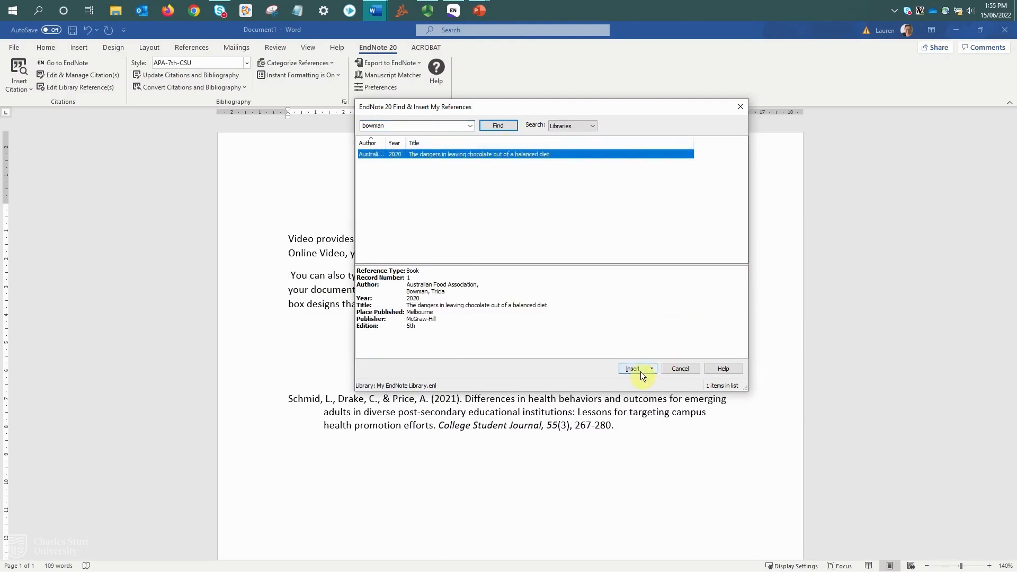
pyautogui.moveTo(653, 373)
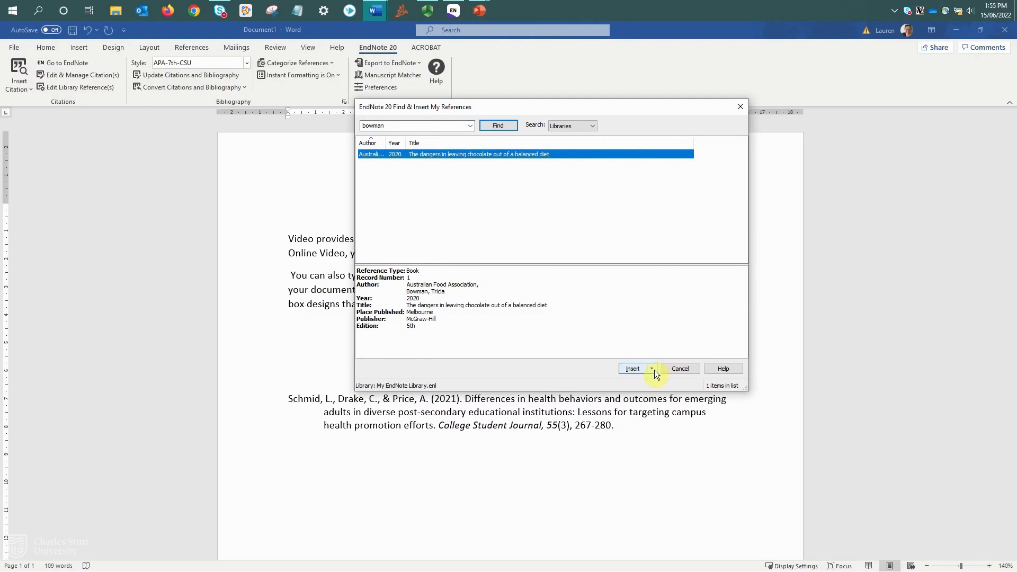
pyautogui.click(651, 369)
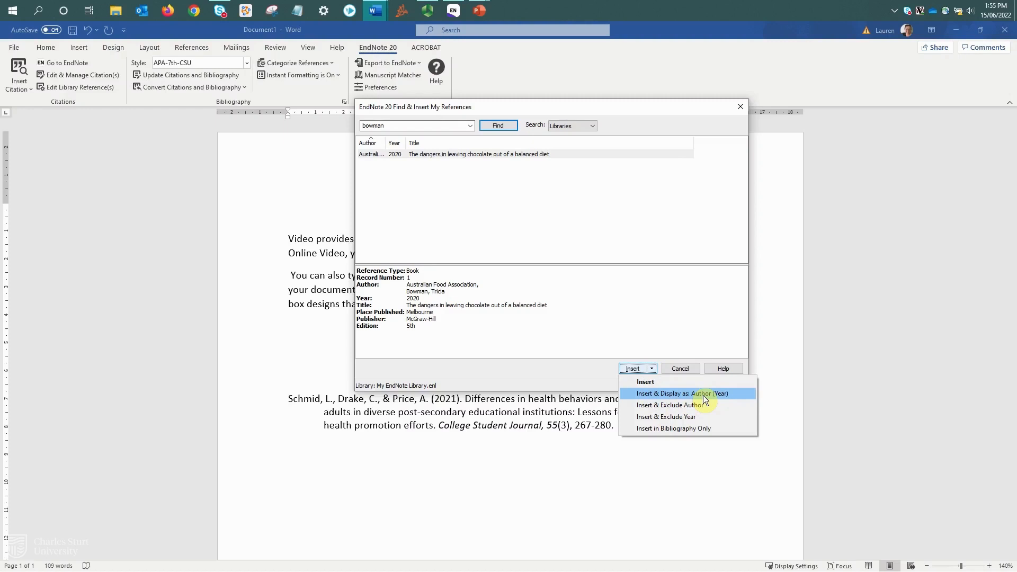
# Insert the Bowman book as a narrative citation: Australian Food Association and Bowman (2020).
pyautogui.click(682, 394)
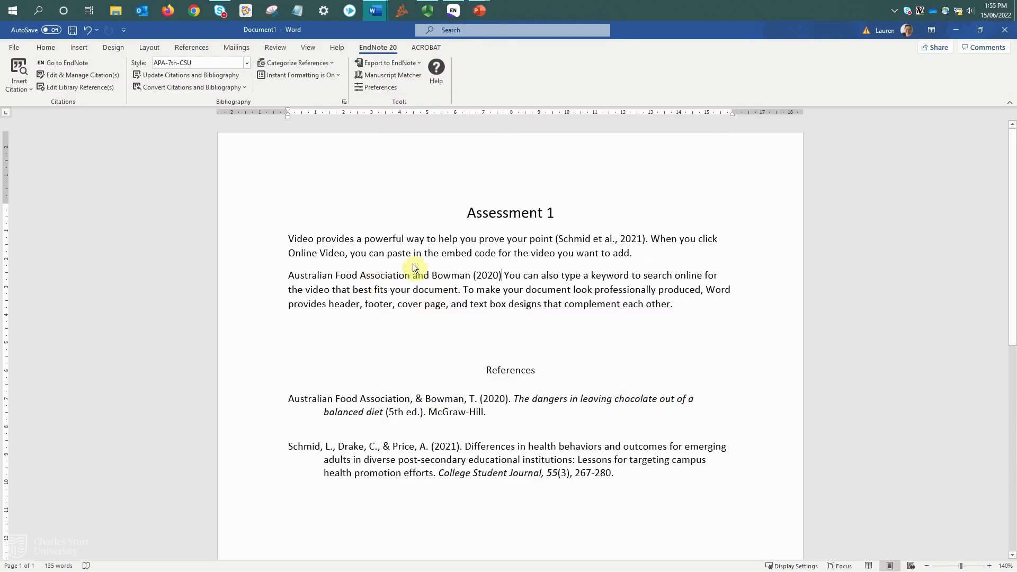
pyautogui.moveTo(486, 285)
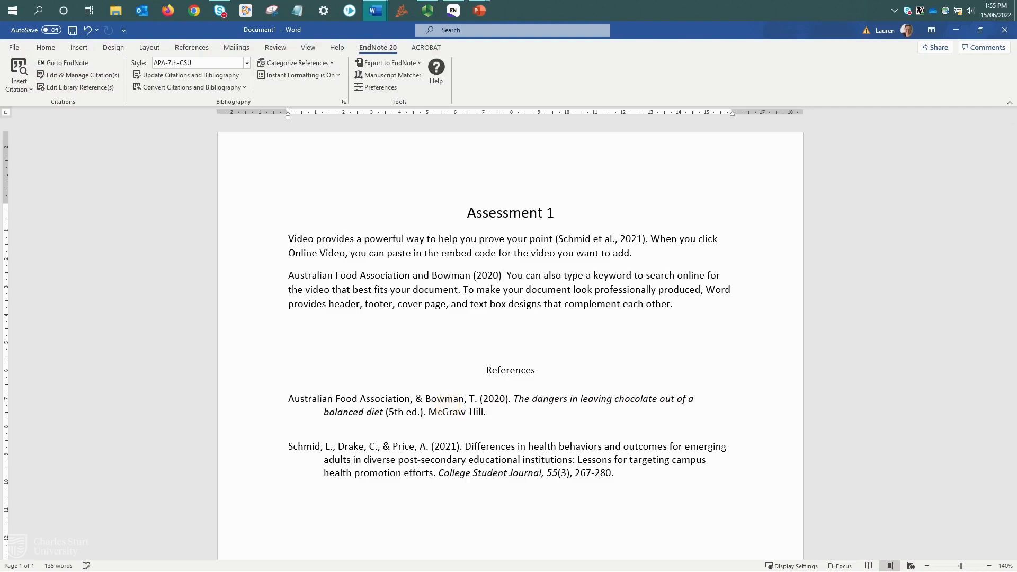
# Type 'state' after the narrative citation and move to the paragraph end.
pyautogui.write('state')
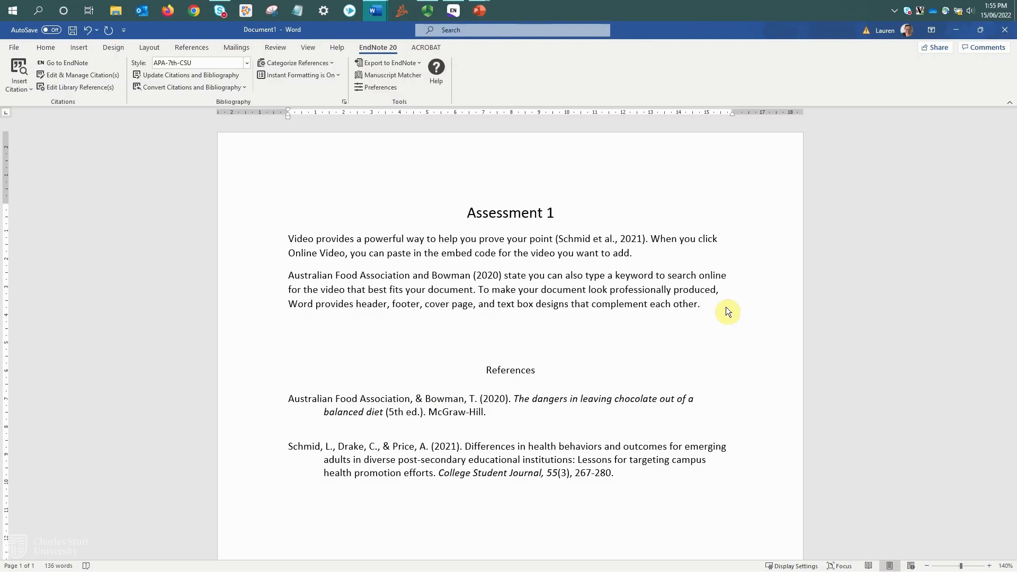
pyautogui.click(702, 303)
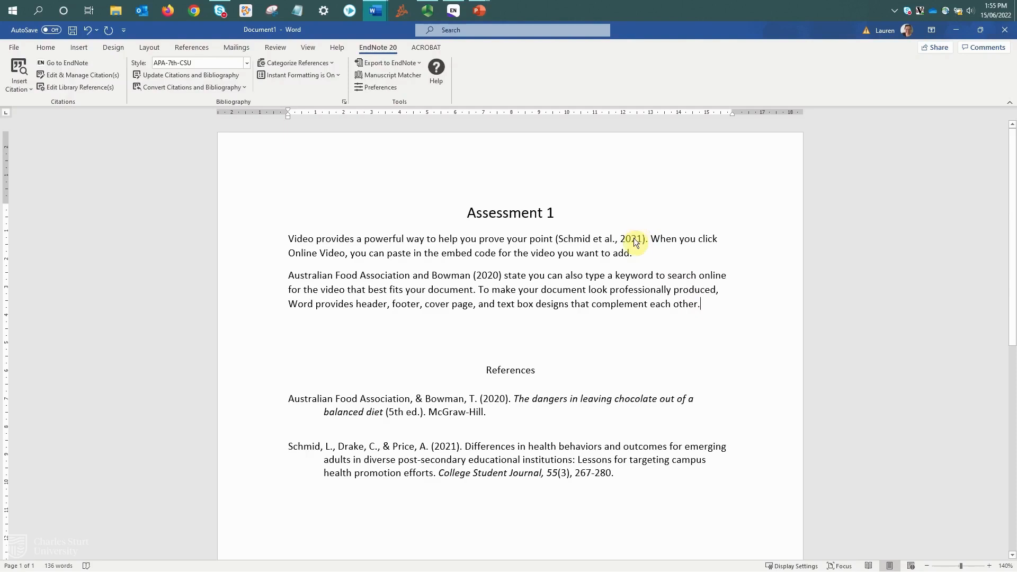
# Add Moss & Badenoch 2009 to the existing Schmid citation in the first paragraph.
pyautogui.click(634, 238)
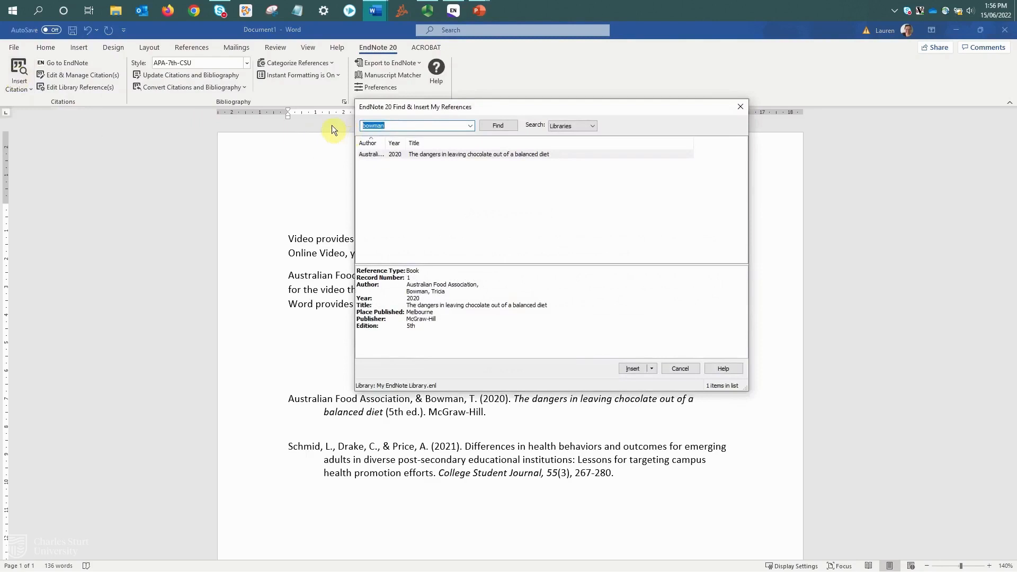
pyautogui.click(497, 125)
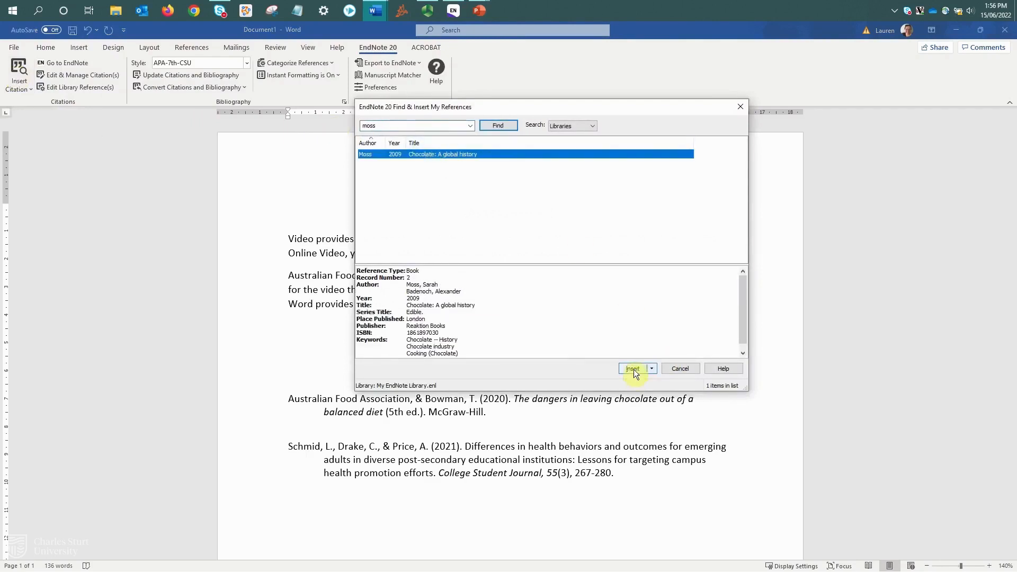
pyautogui.click(632, 369)
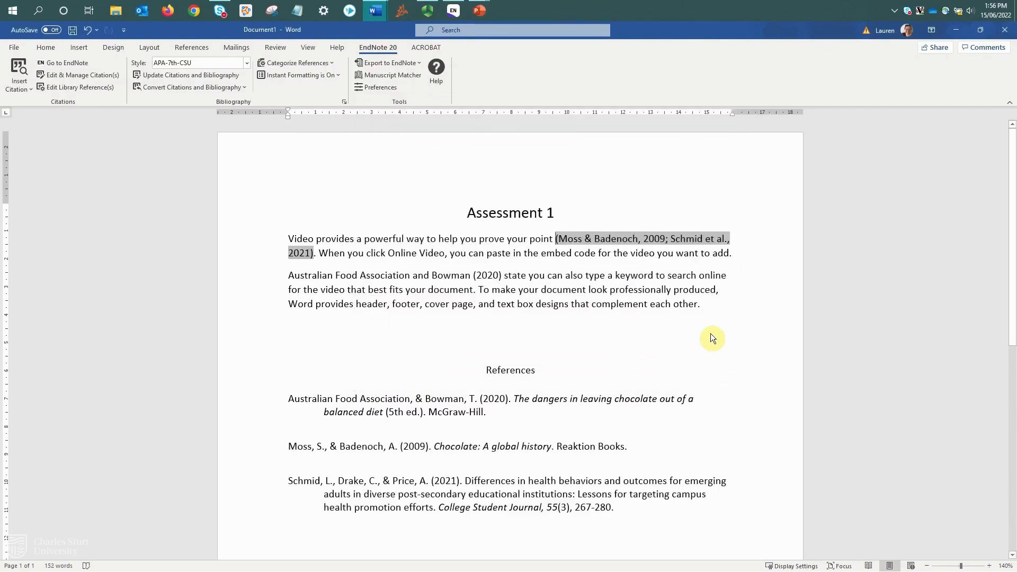